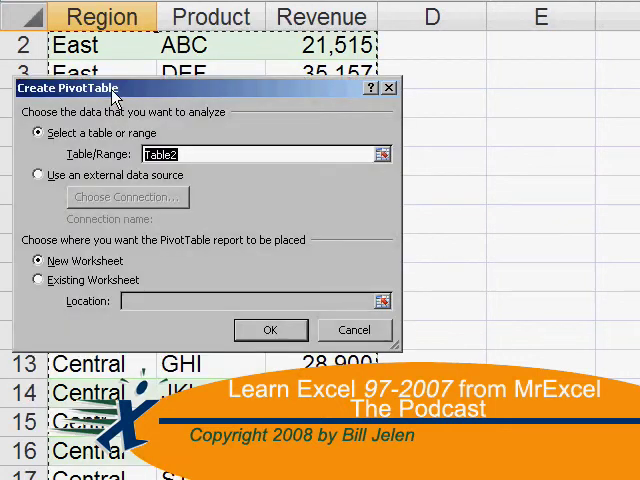
Cancel the Create PivotTable dialog to reveal the blank Book1 workbook.
click(270, 330)
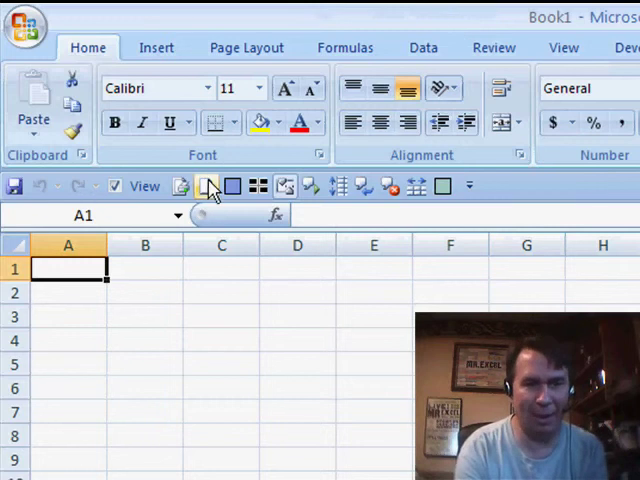
mouse_move(207, 186)
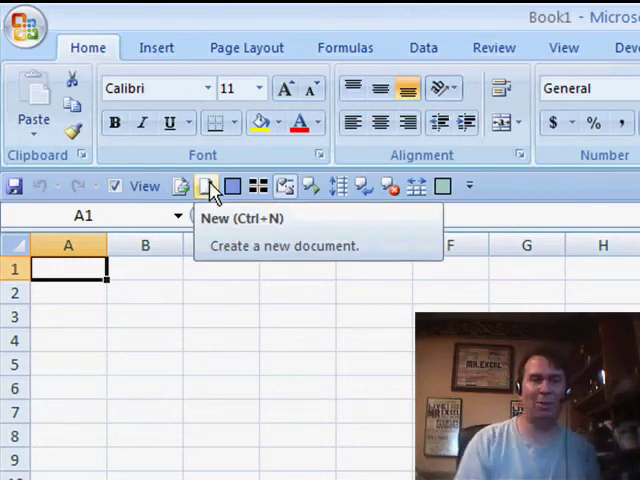
mouse_move(286, 88)
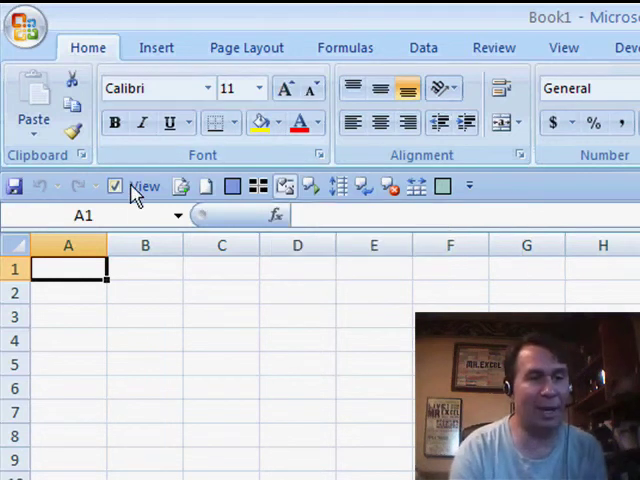
Show the Quick Access Toolbar above the Ribbon via its right-click menu.
right_click(145, 186)
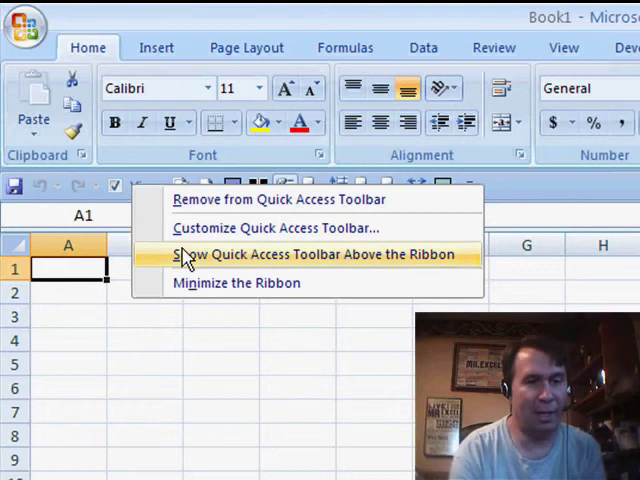
click(312, 254)
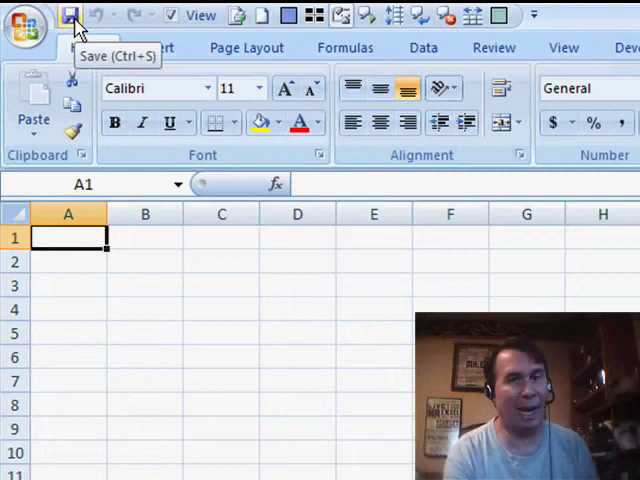
mouse_move(100, 22)
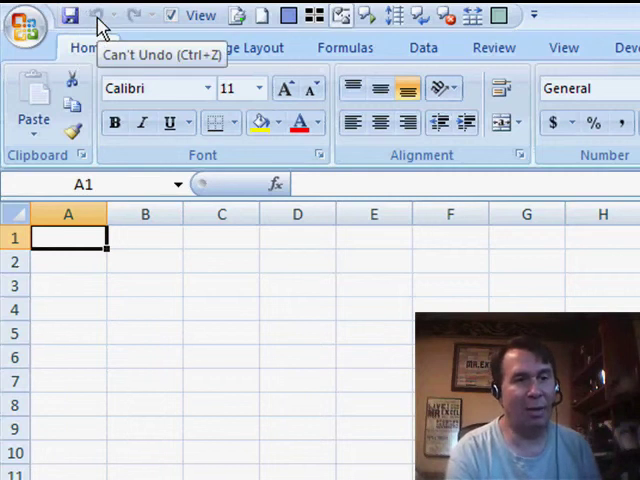
mouse_move(132, 18)
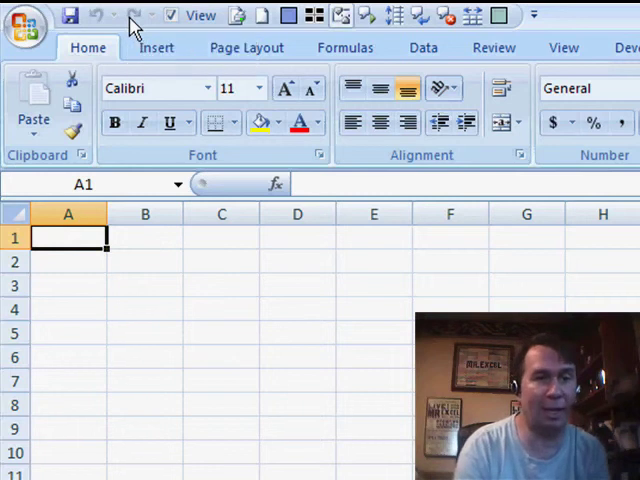
Show the Quick Access Toolbar below the Ribbon via its right-click menu.
right_click(135, 20)
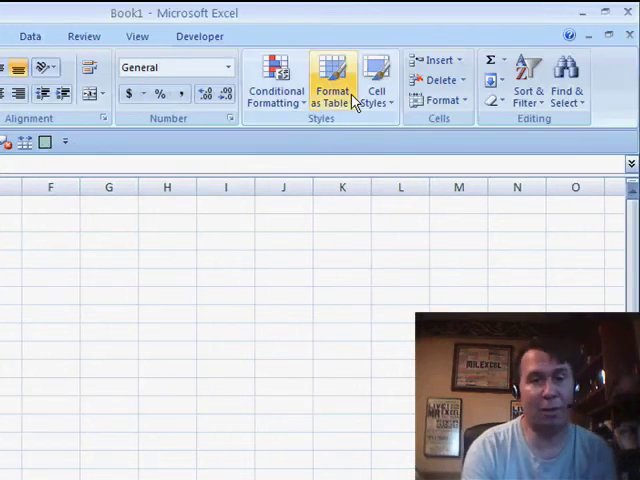
click(276, 80)
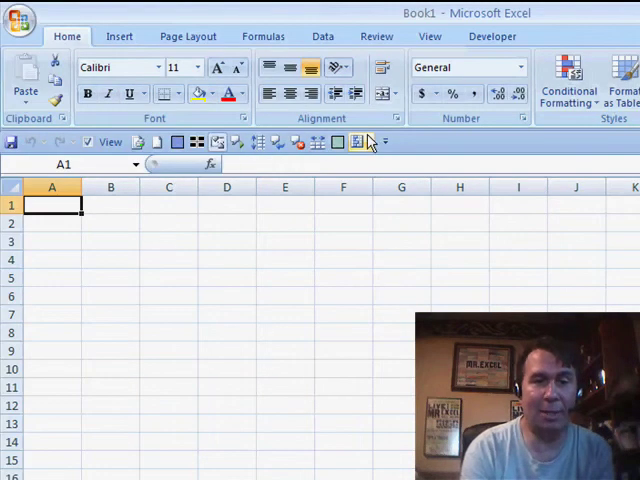
mouse_move(357, 141)
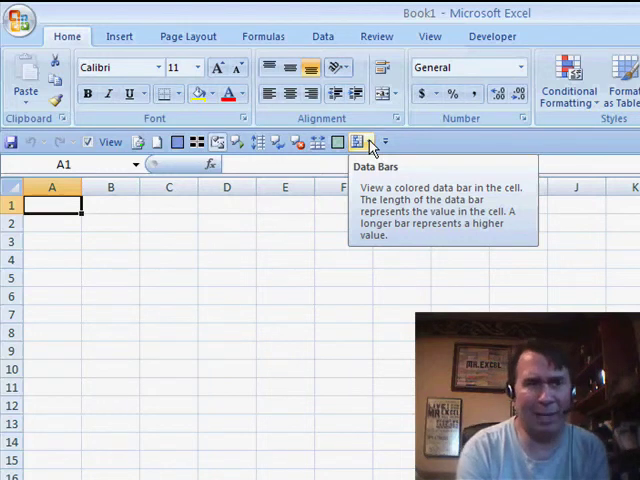
Add Isosceles Triangle from Commands Not in the Ribbon to the Quick Access Toolbar.
click(20, 16)
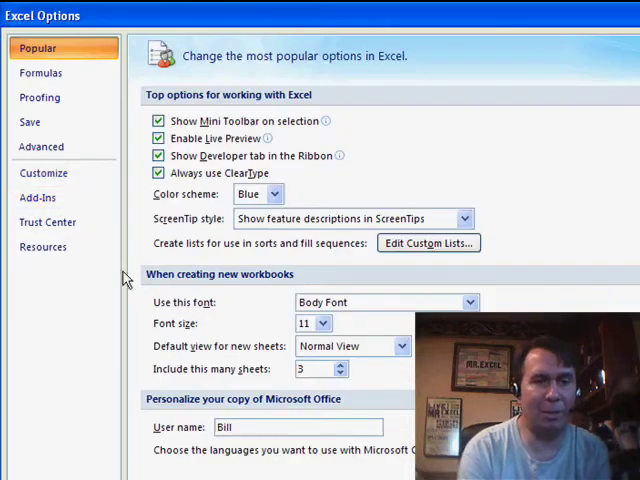
click(43, 172)
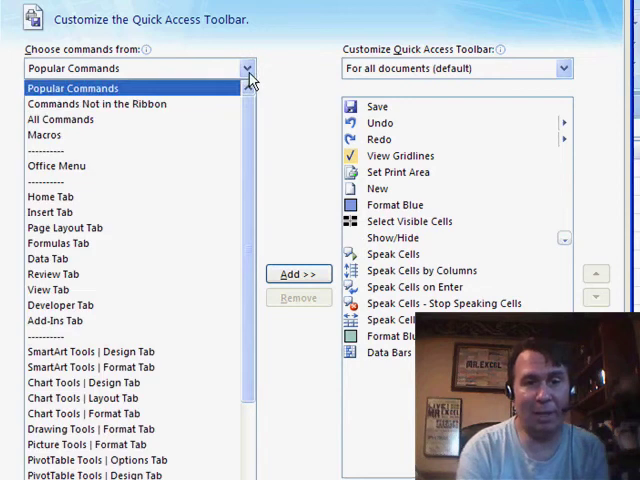
click(90, 104)
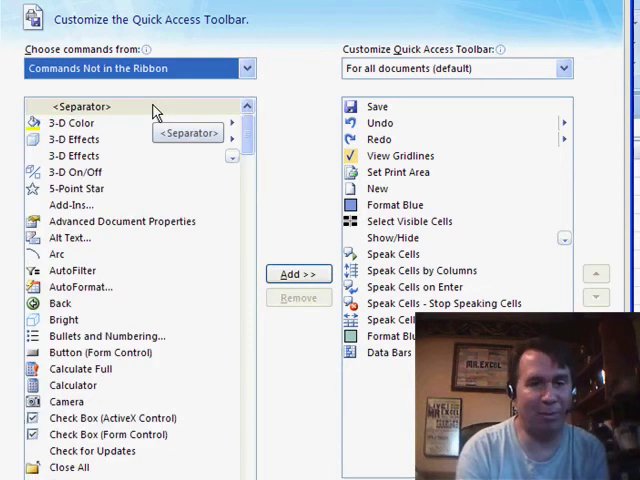
scroll(down, 3)
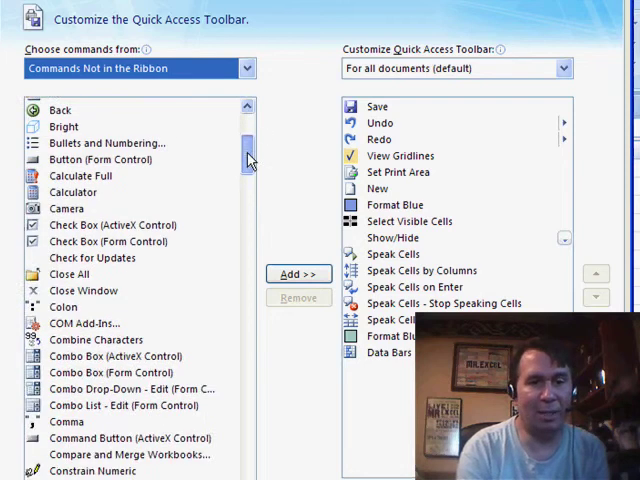
scroll(down, 3)
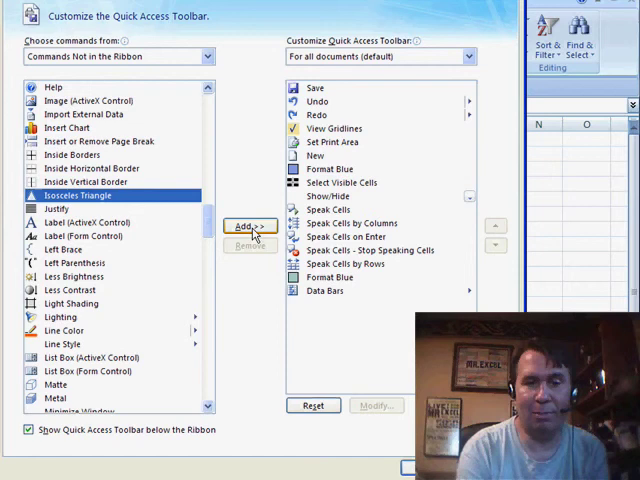
click(249, 225)
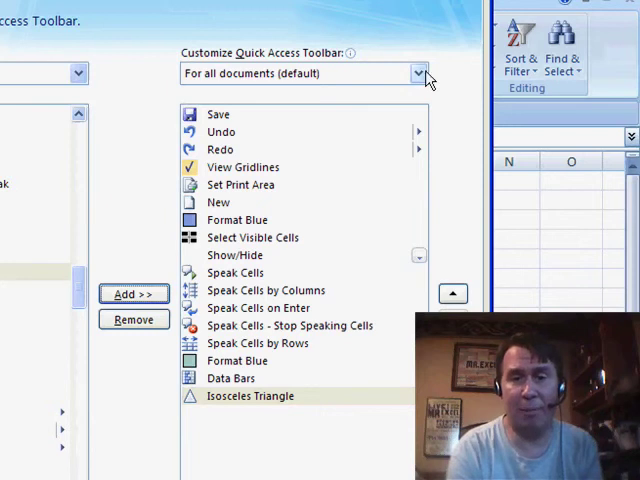
Add Inside Borders and Inside Horizontal Border to the toolbar for Book1 only.
click(419, 73)
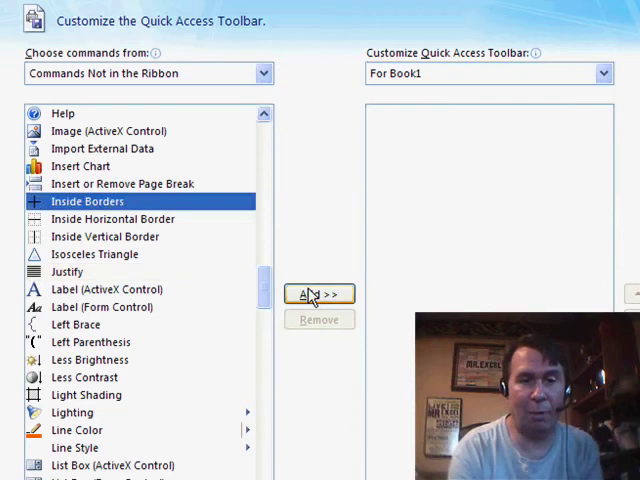
click(319, 293)
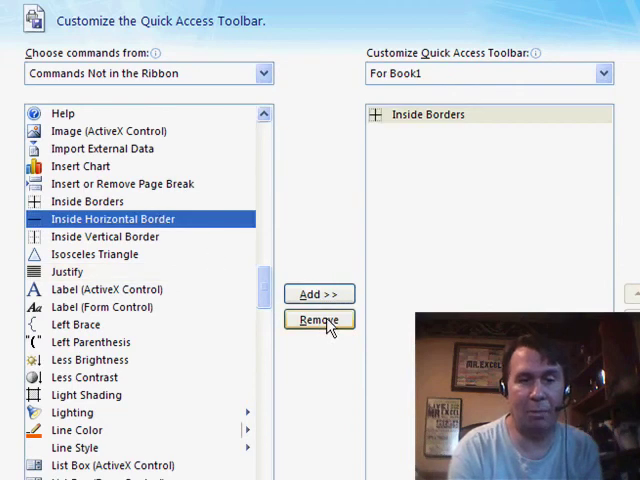
click(319, 293)
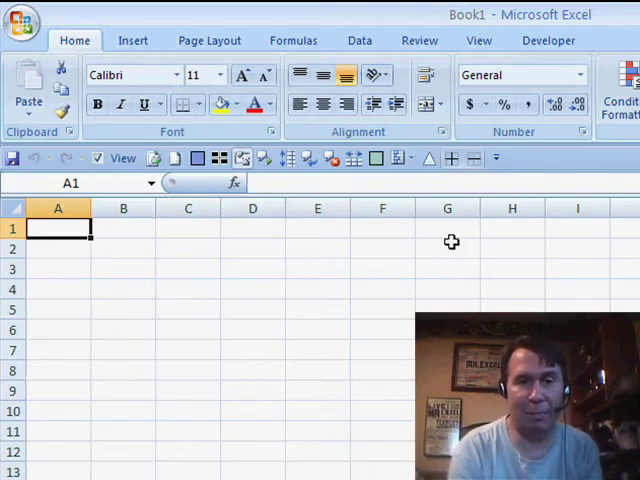
mouse_move(472, 158)
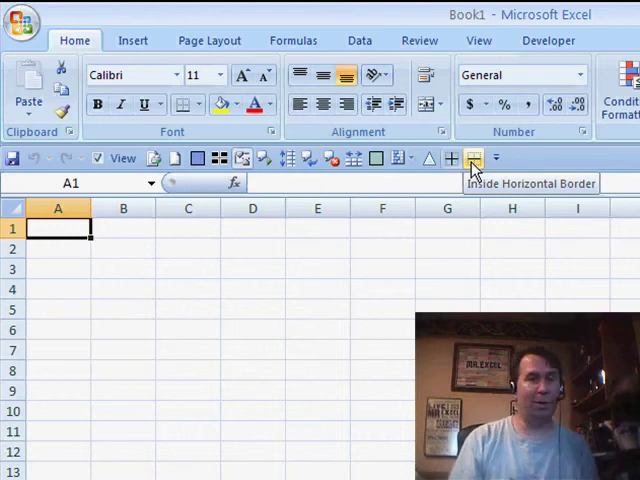
mouse_move(308, 160)
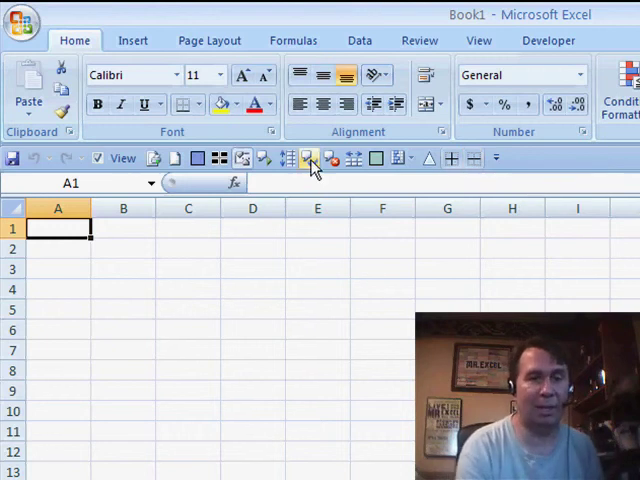
mouse_move(309, 158)
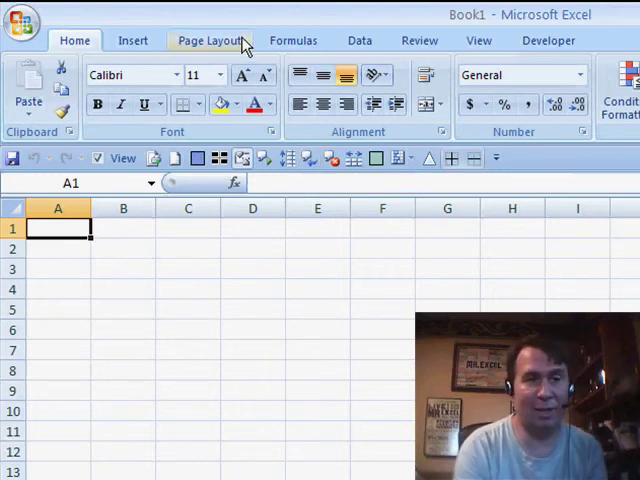
Switch to the Page Layout tab, then the Data tab.
click(209, 40)
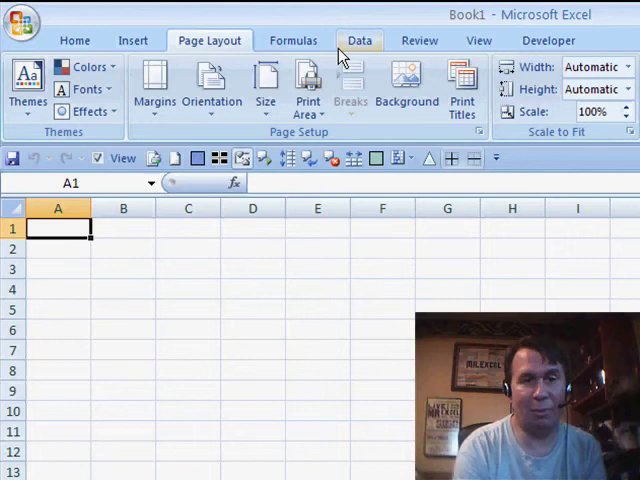
click(359, 40)
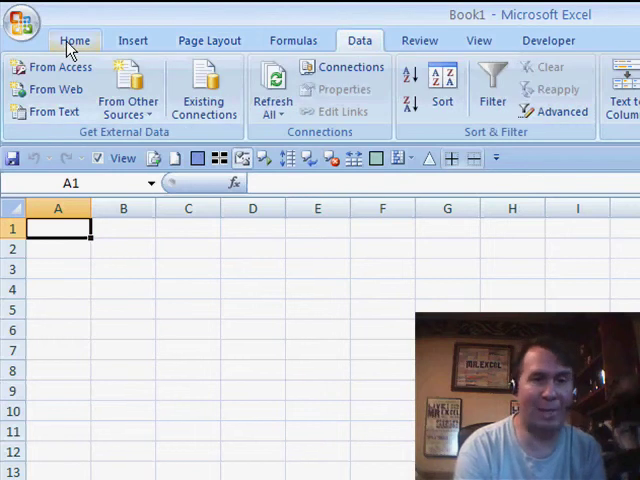